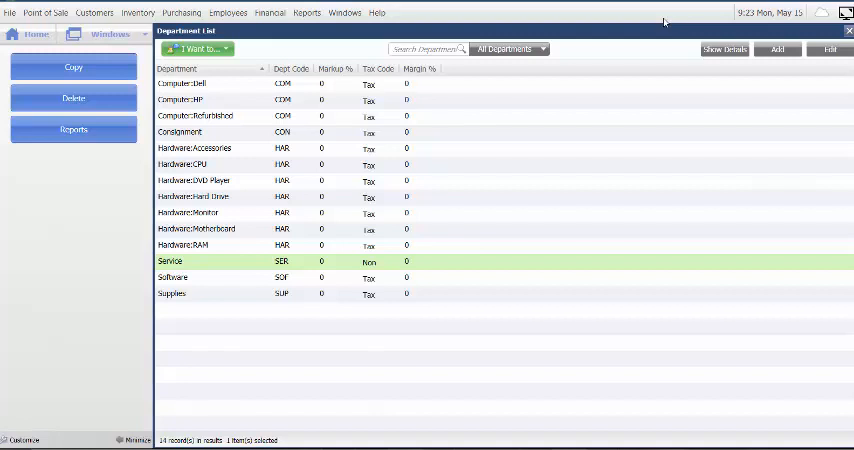
mouse_move(672, 16)
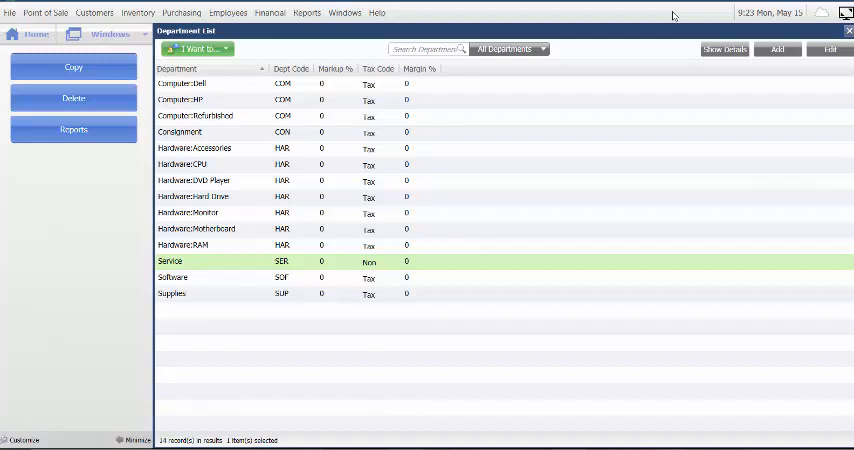
mouse_move(664, 24)
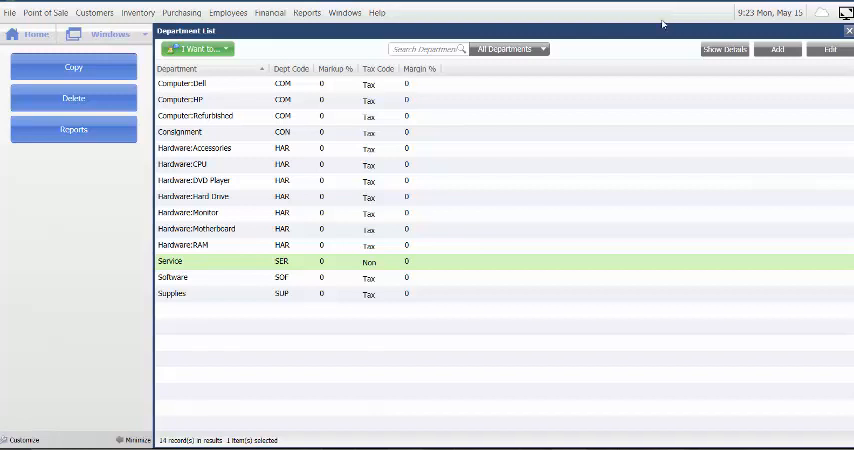
View the Department Sales Summary report from the Reports list.
left_click(306, 12)
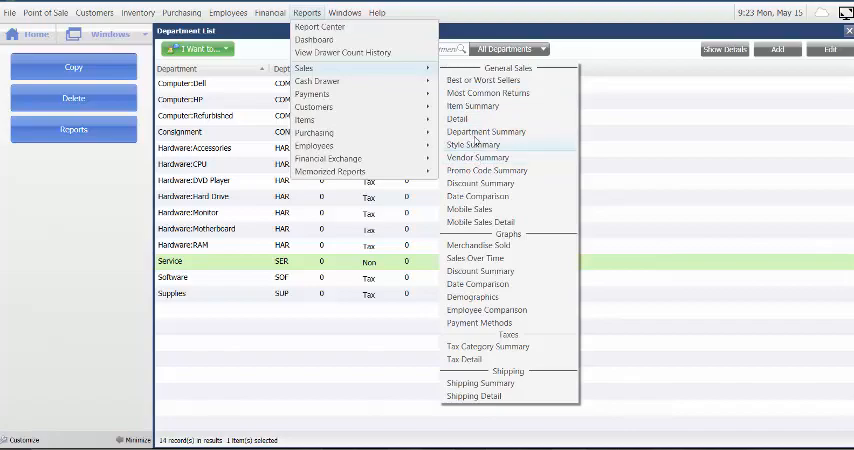
left_click(484, 132)
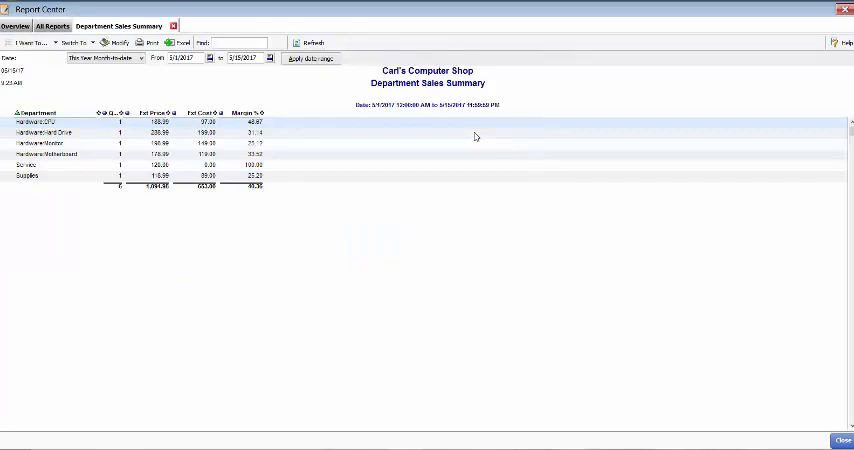
mouse_move(476, 136)
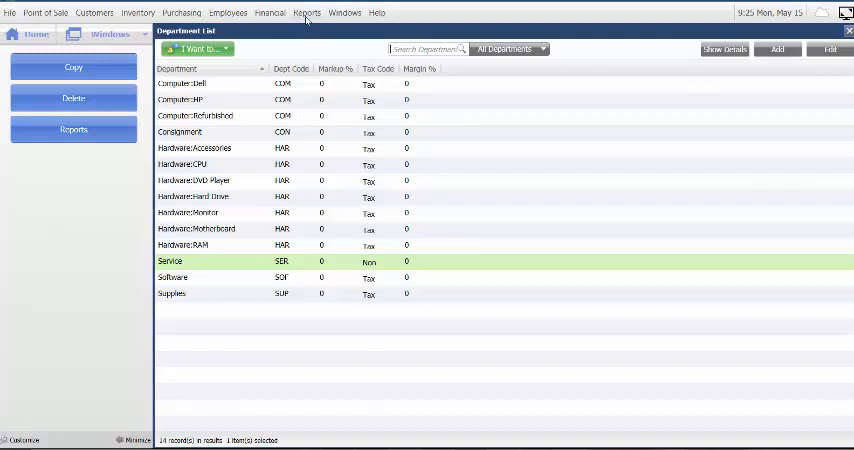
left_click(306, 12)
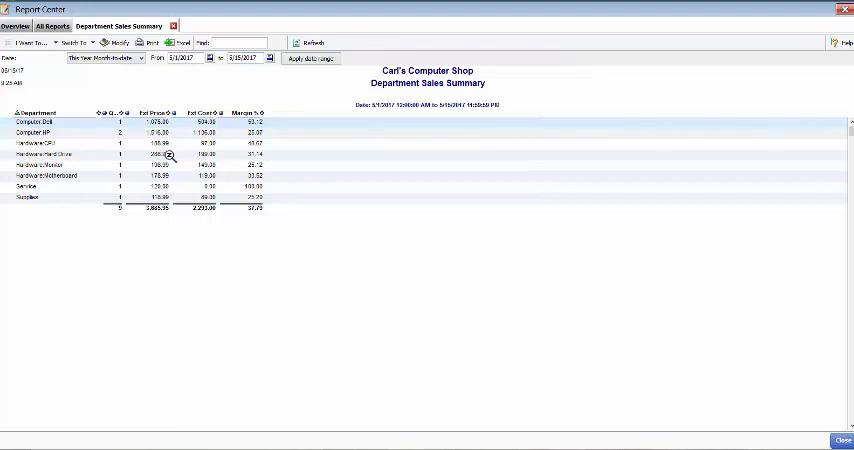
mouse_move(76, 136)
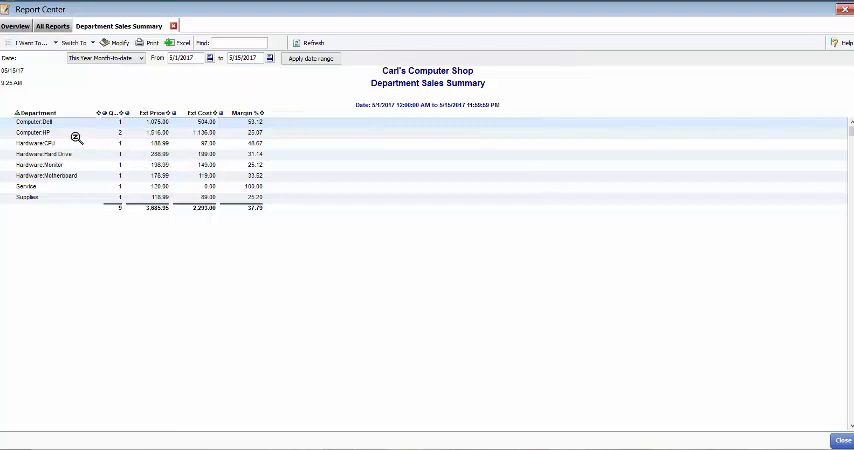
mouse_move(76, 136)
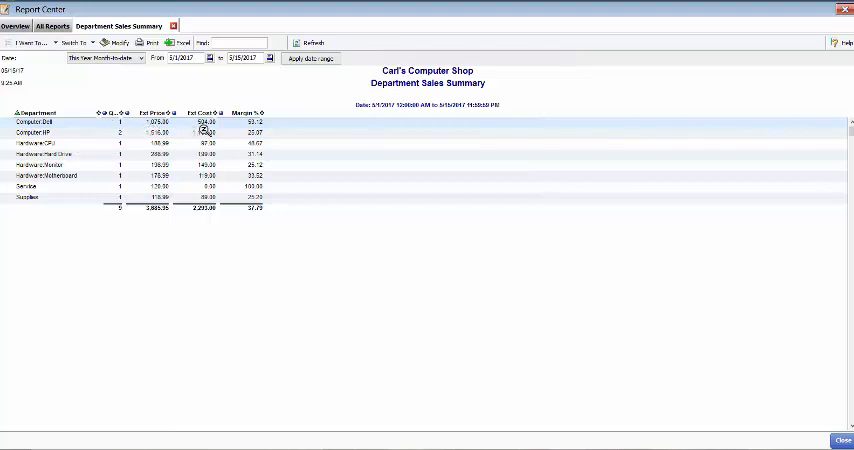
mouse_move(210, 136)
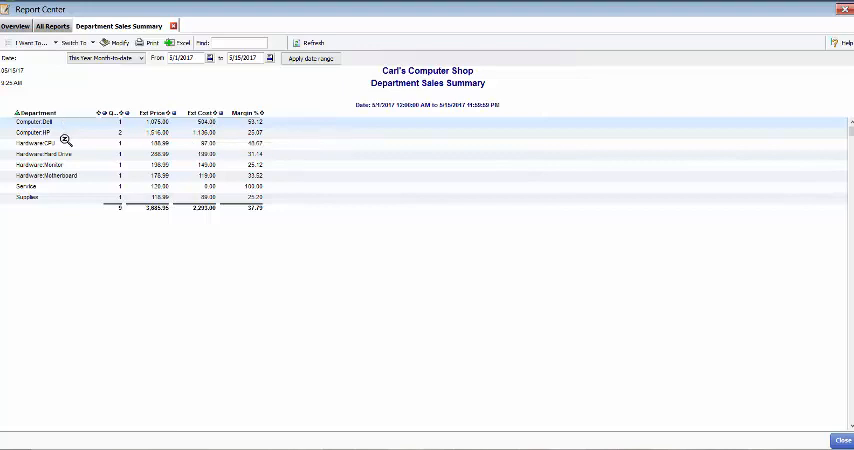
mouse_move(132, 144)
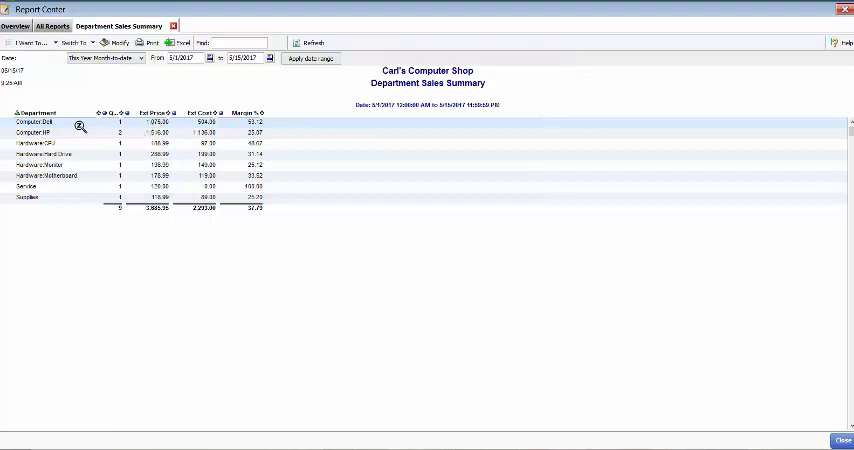
mouse_move(130, 132)
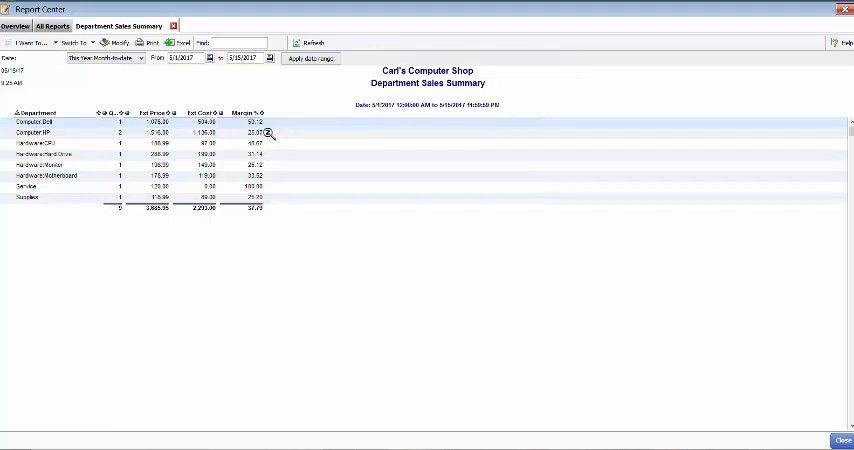
mouse_move(268, 132)
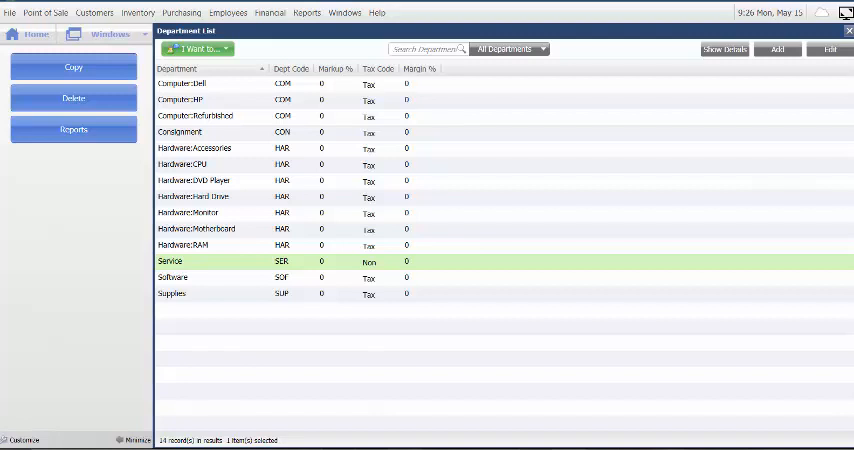
mouse_move(840, 80)
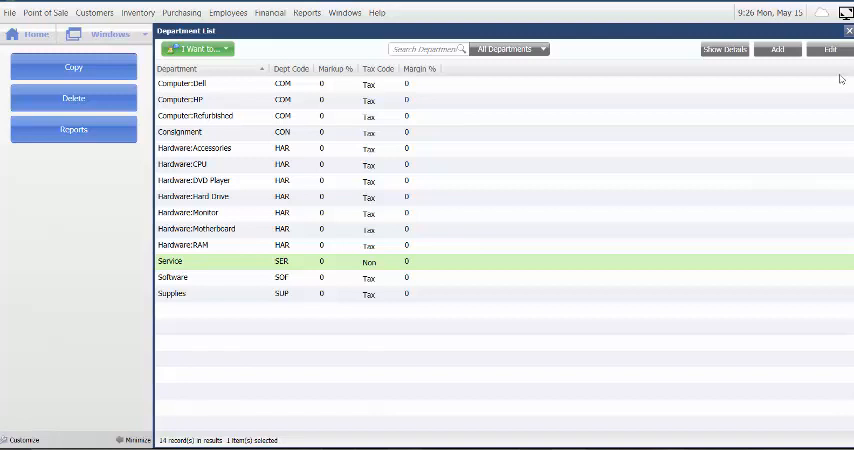
left_click(306, 12)
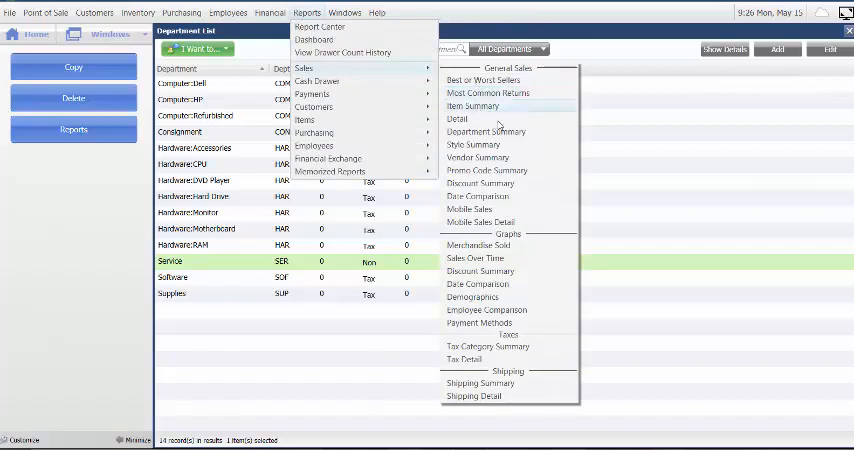
left_click(484, 132)
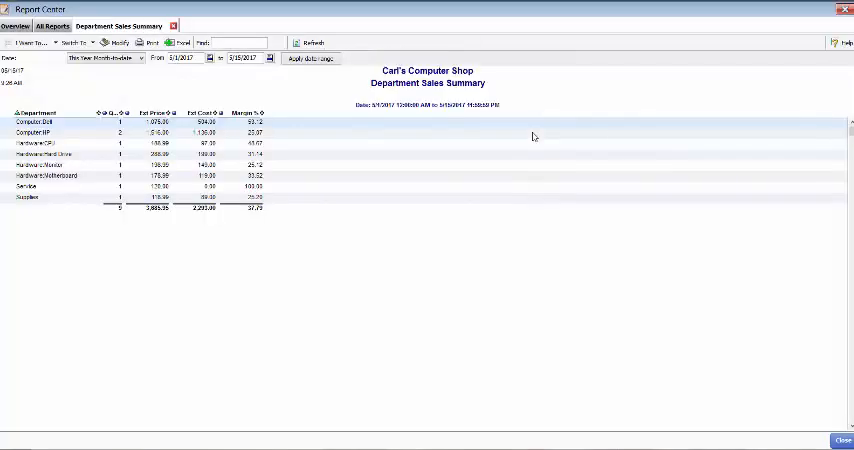
mouse_move(532, 136)
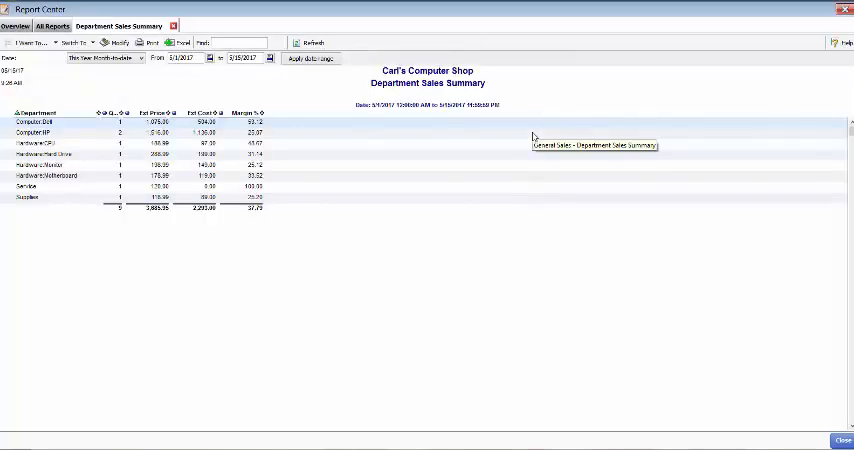
mouse_move(534, 136)
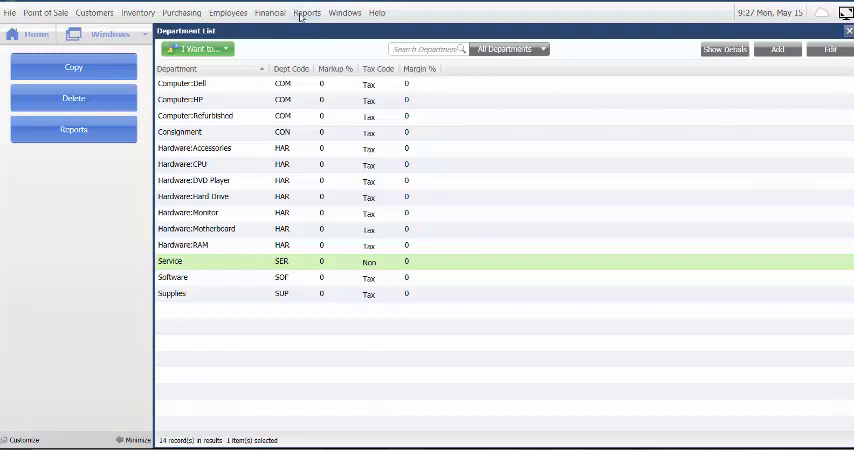
left_click(306, 12)
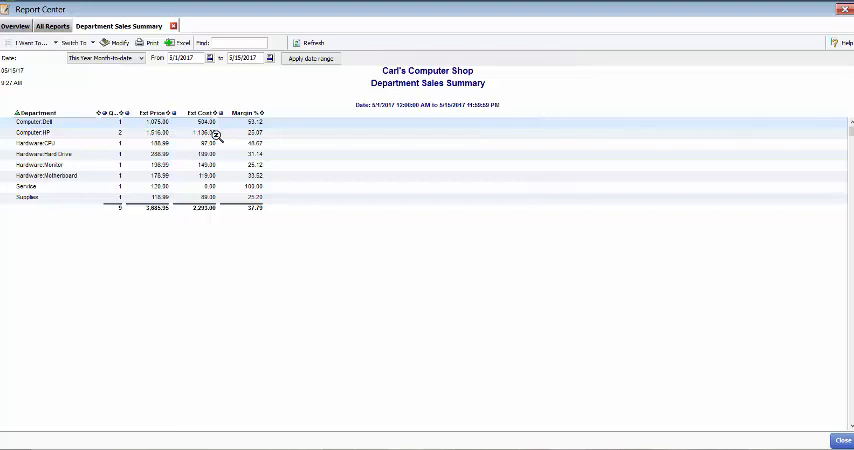
mouse_move(216, 136)
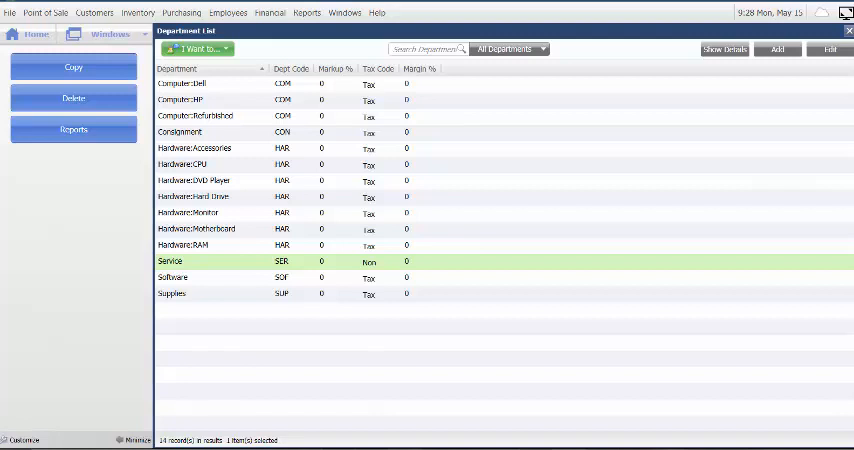
mouse_move(466, 260)
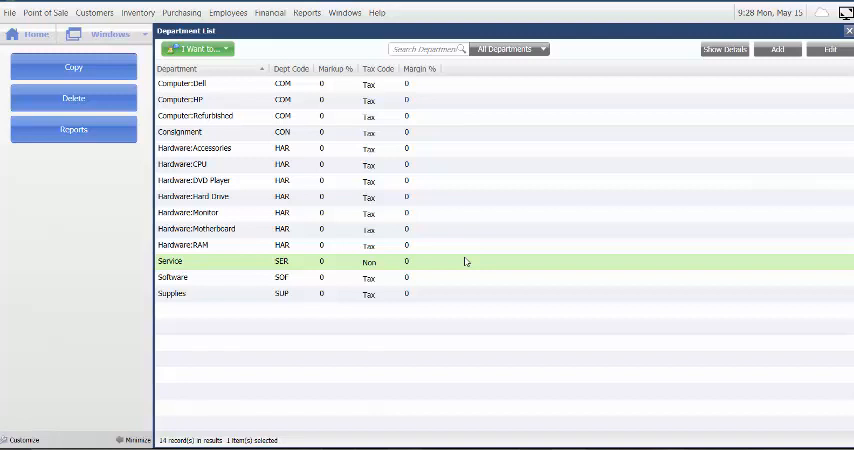
mouse_move(348, 280)
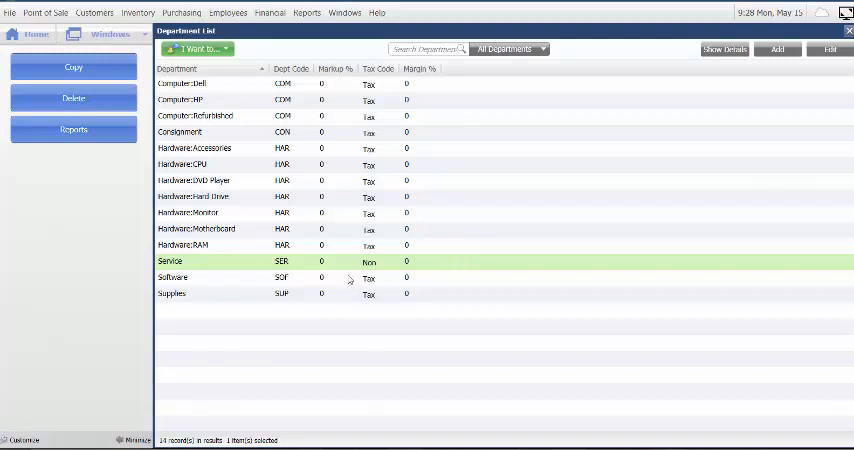
mouse_move(344, 268)
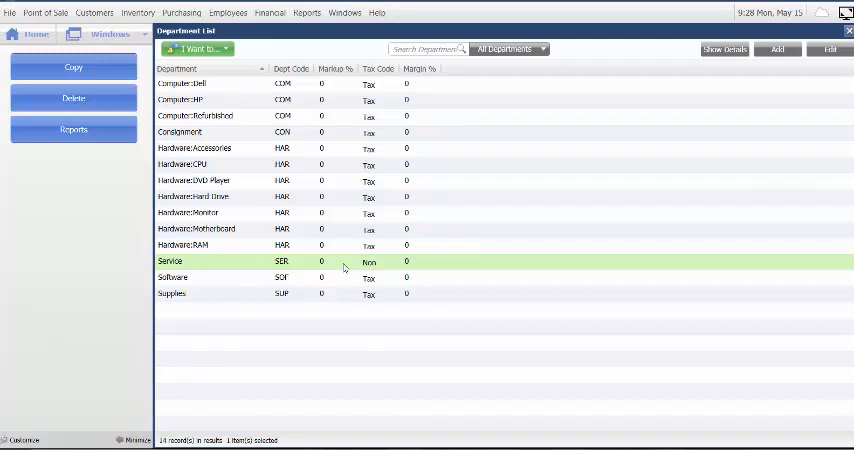
mouse_move(548, 250)
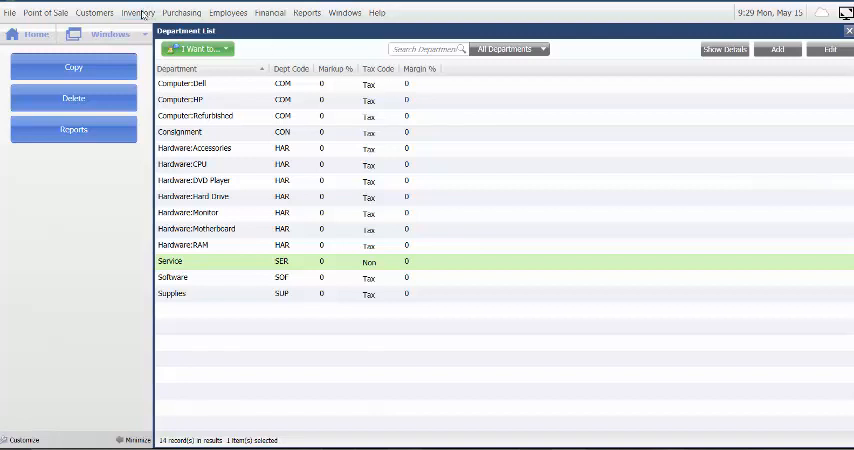
Filter the Item List to the three RAM items and edit the third item's regular price to 78.99.
left_click(136, 12)
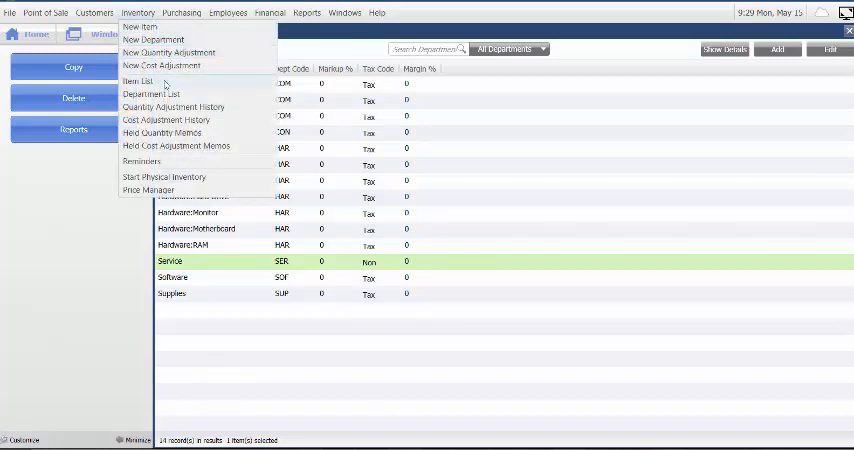
left_click(136, 80)
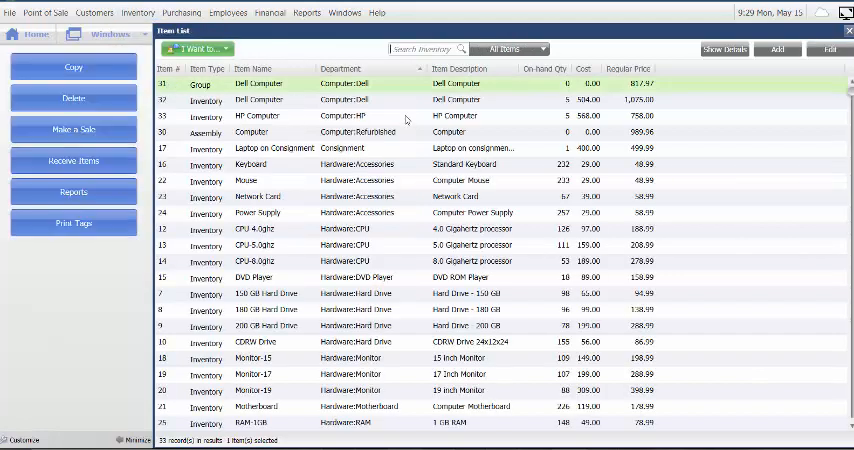
mouse_move(738, 272)
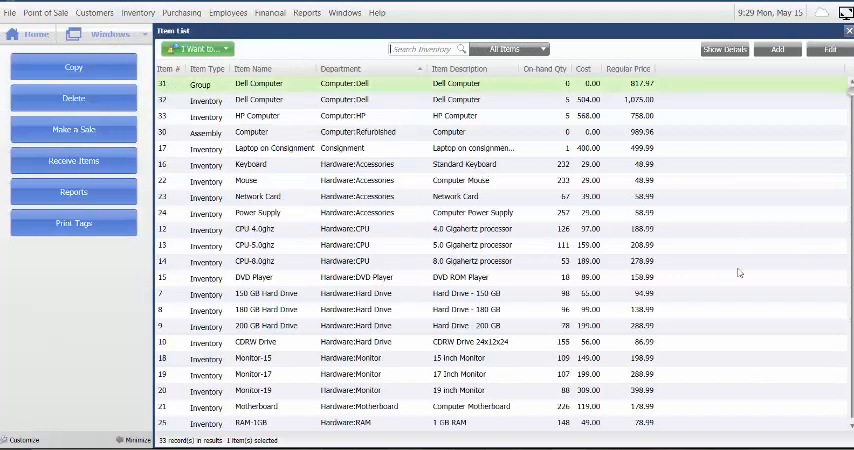
scroll("down", 3)
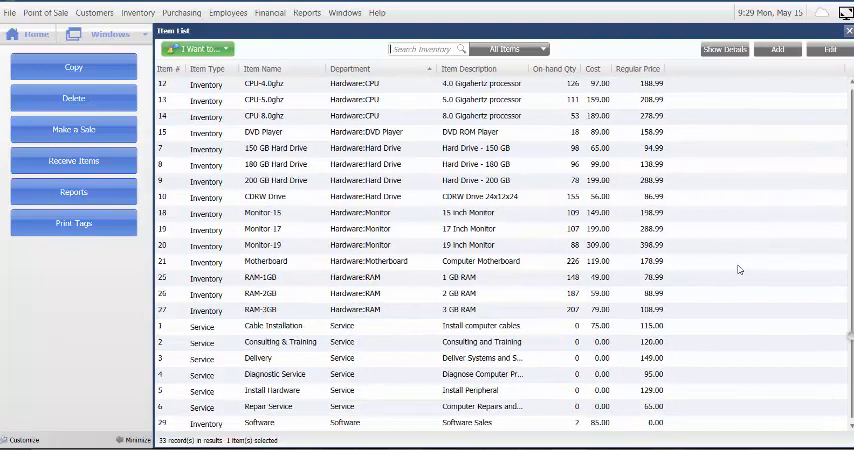
scroll("down", 3)
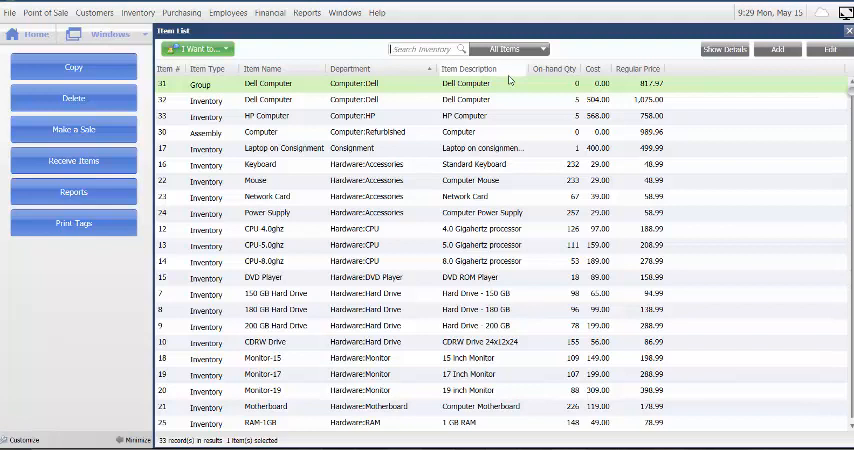
type("R")
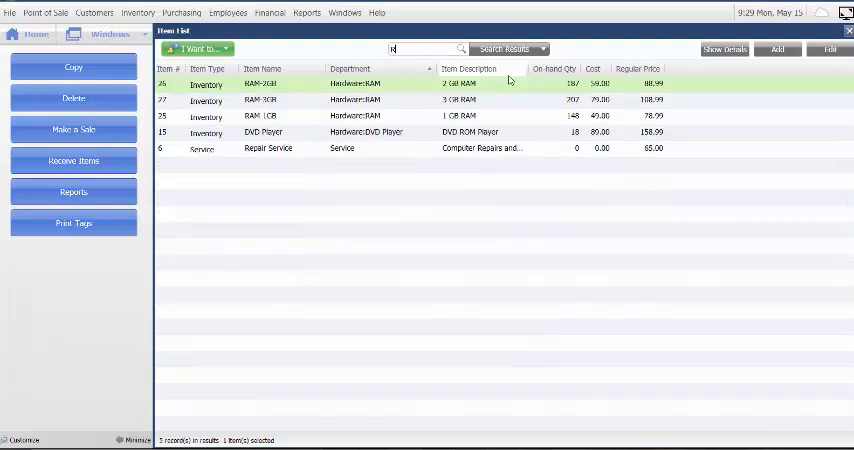
type("RAM")
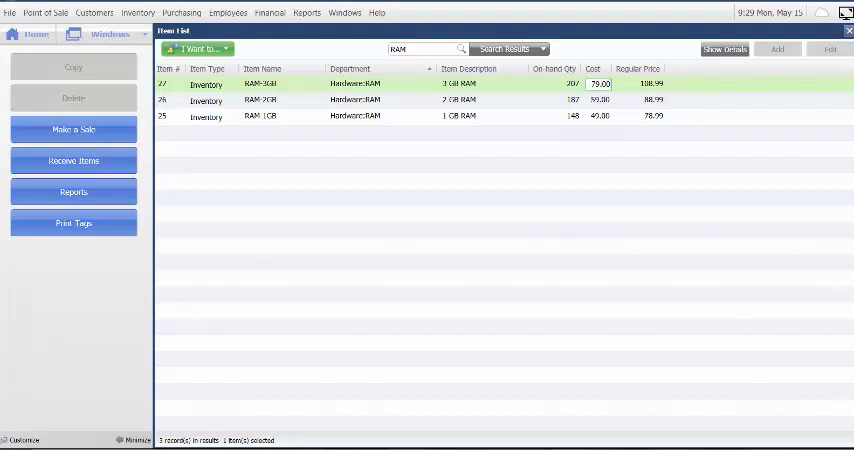
left_click(638, 84)
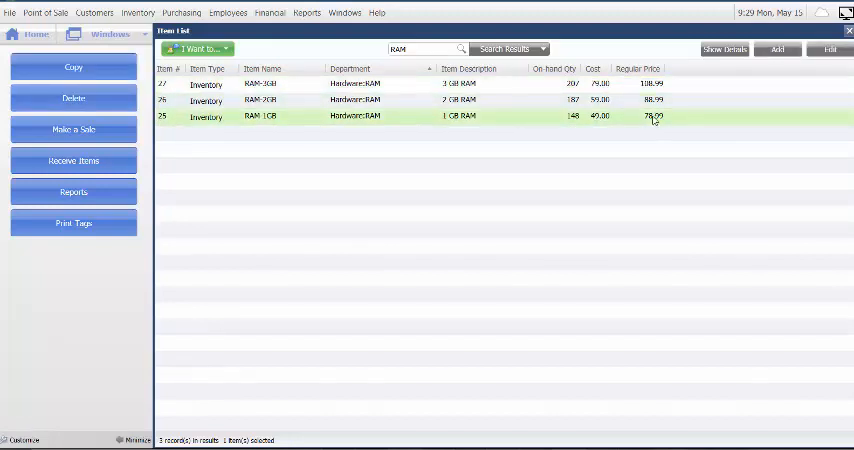
double_click(652, 116)
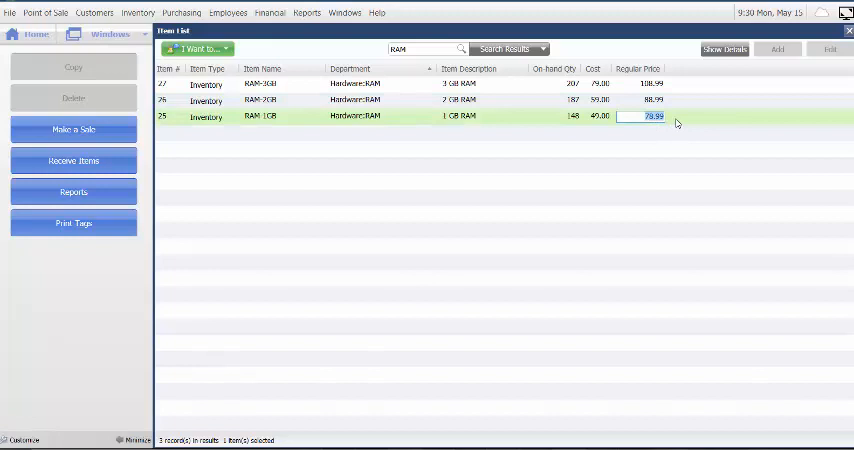
mouse_move(752, 132)
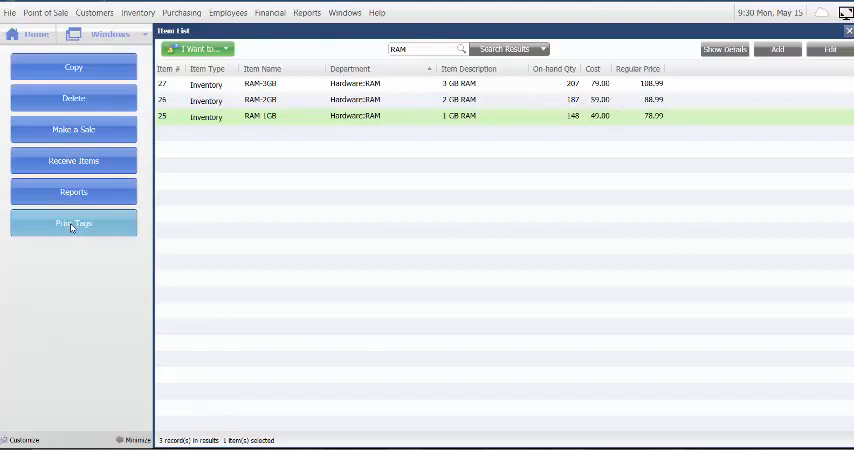
Print price tags for all three filtered RAM items, accepting the default label start position.
left_click(72, 224)
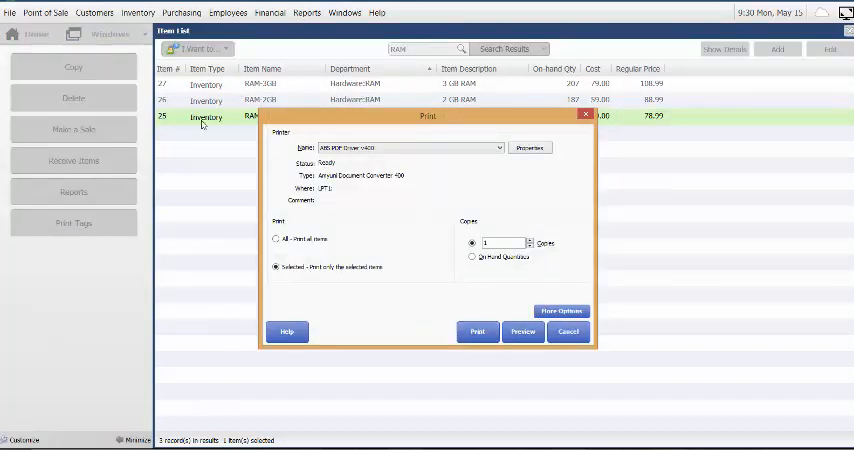
left_click(568, 332)
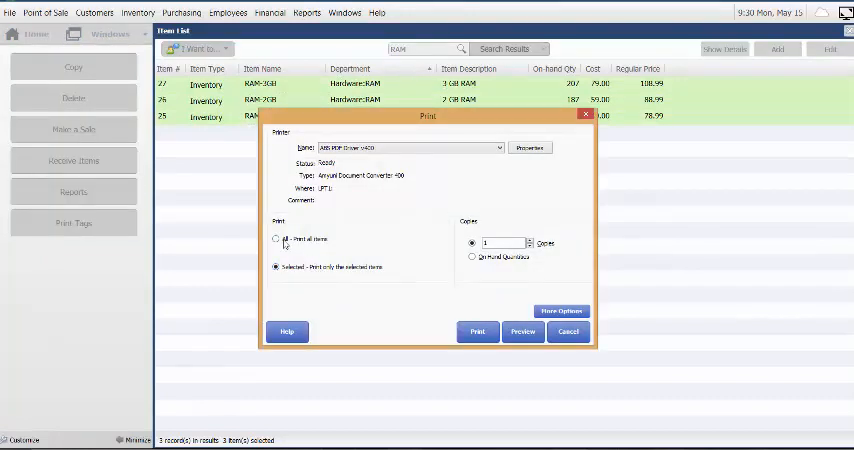
left_click(276, 240)
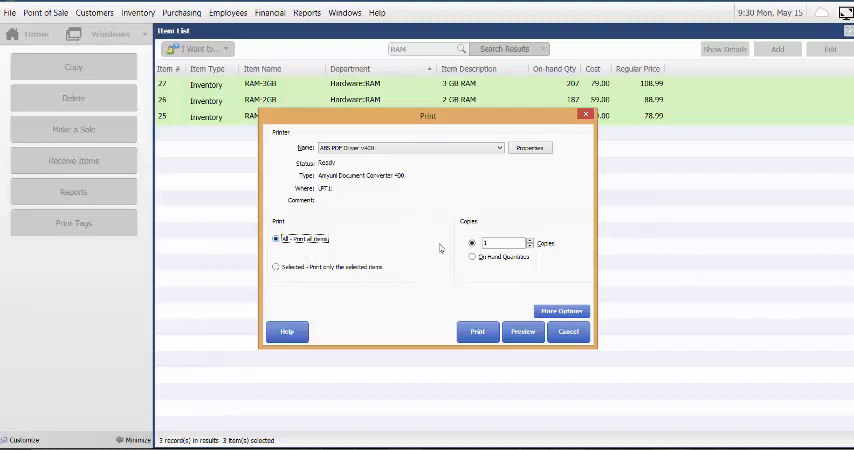
left_click(276, 266)
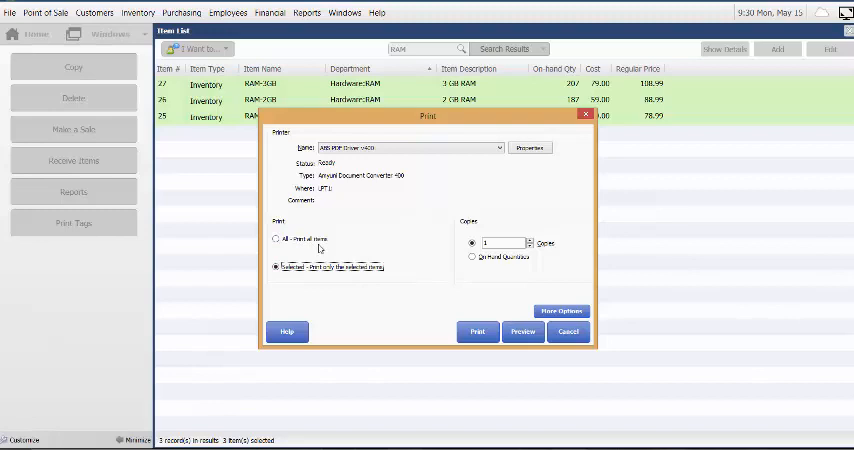
left_click(568, 332)
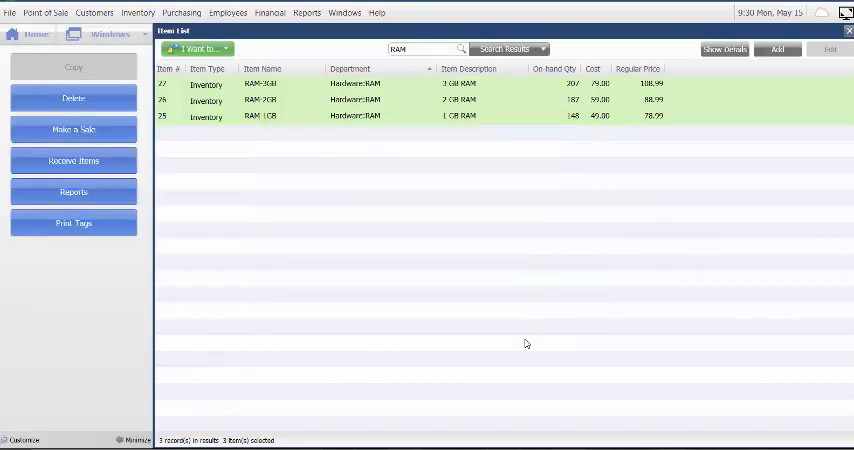
left_click(72, 222)
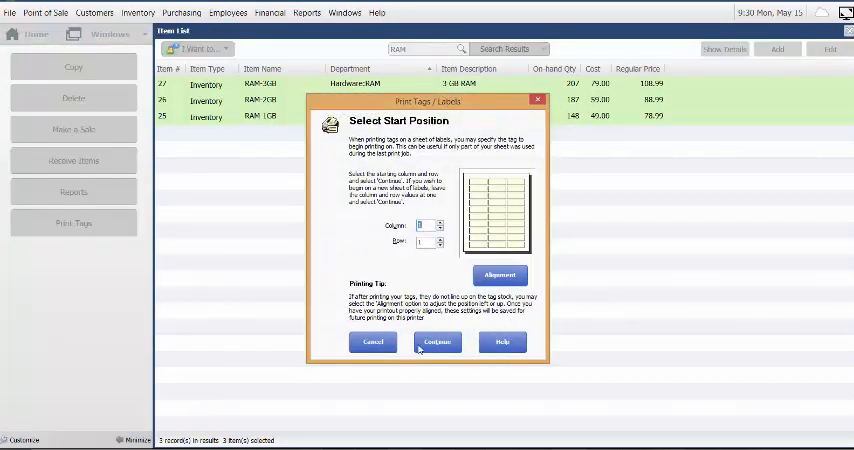
left_click(436, 342)
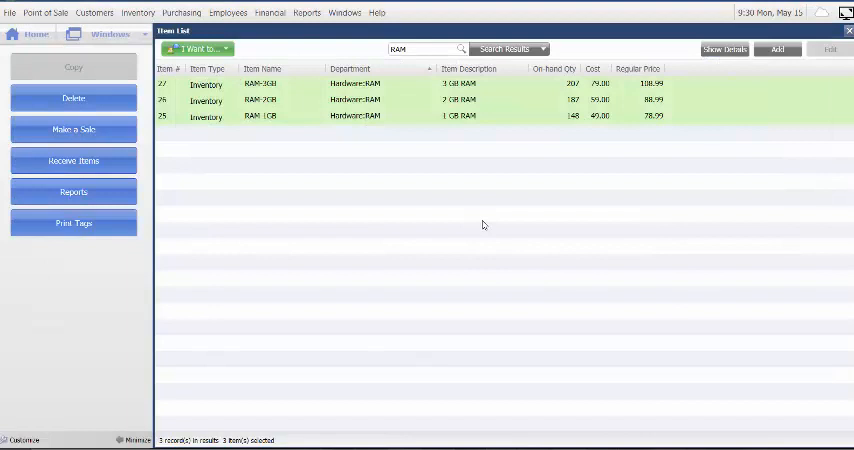
mouse_move(380, 168)
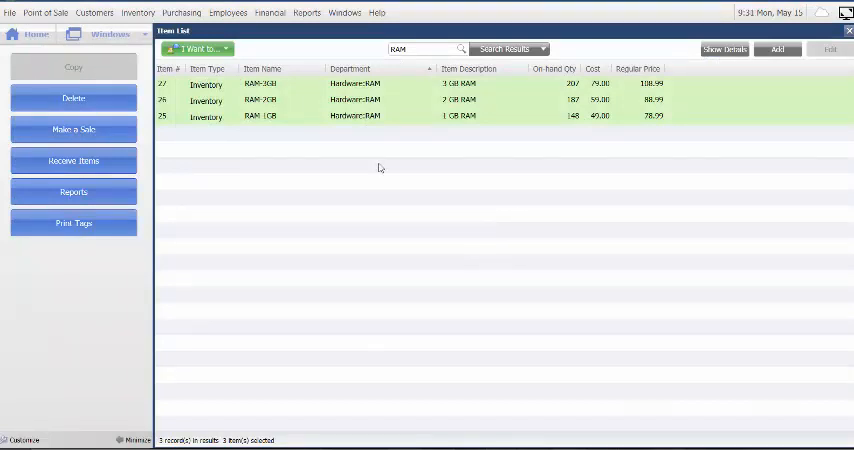
Start a physical inventory count with a custom filter limited to the Hardware departments.
left_click(94, 12)
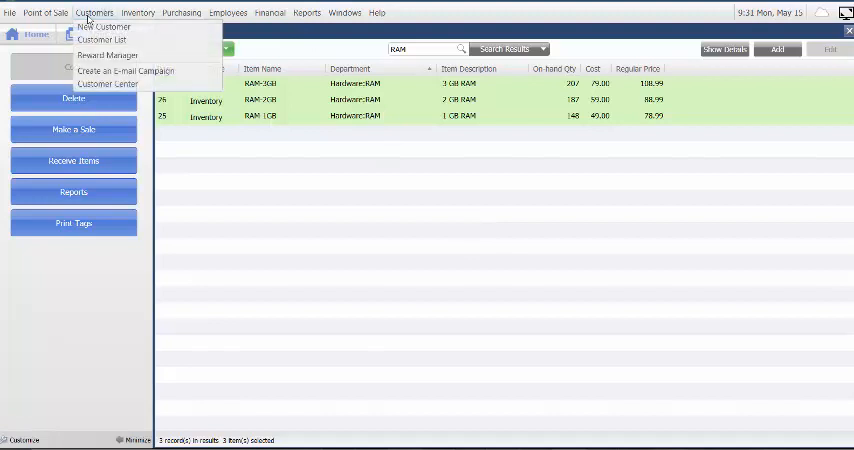
left_click(136, 12)
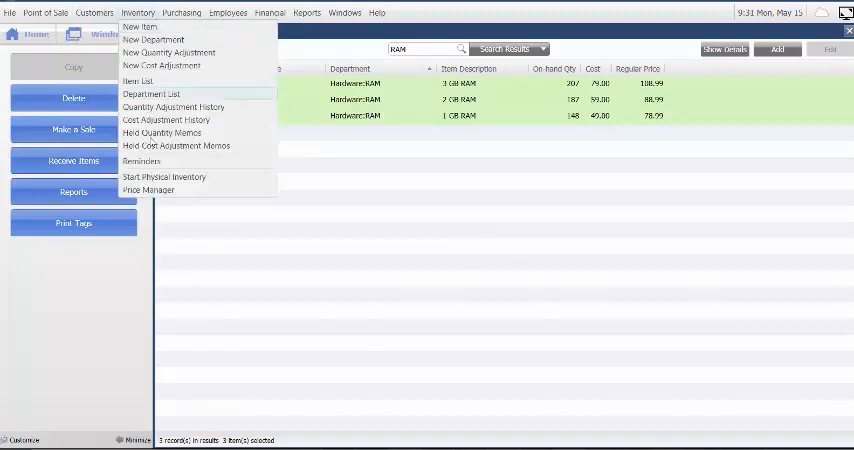
left_click(136, 92)
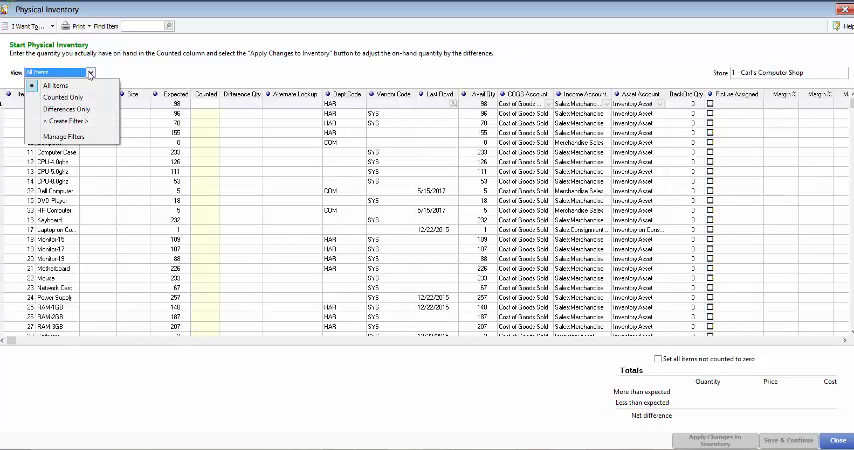
mouse_move(70, 120)
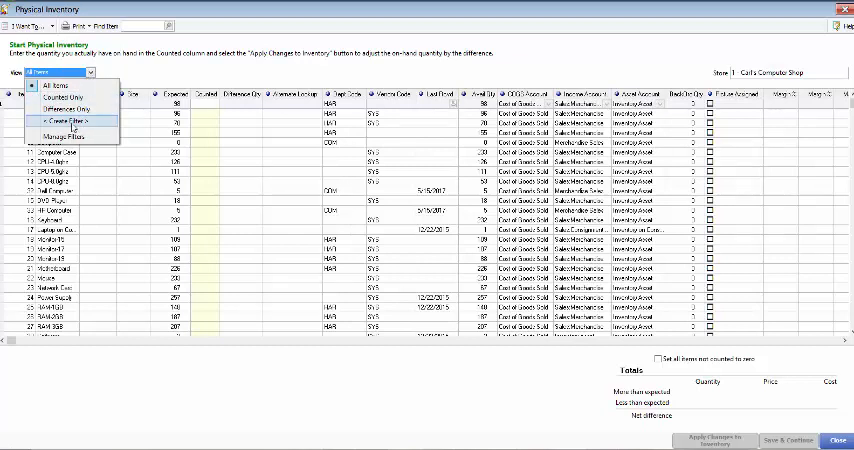
left_click(64, 120)
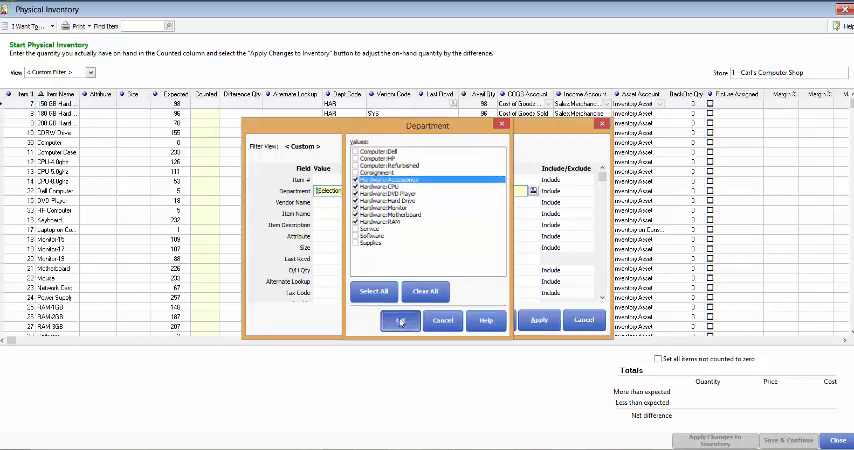
left_click(400, 320)
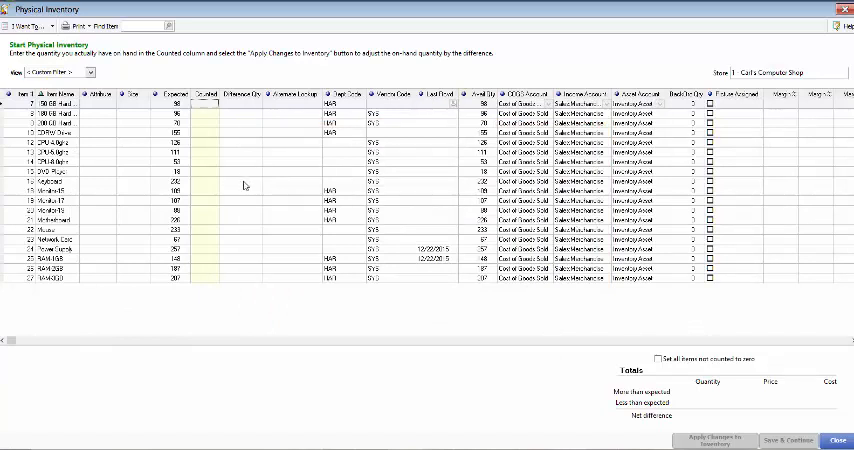
mouse_move(226, 186)
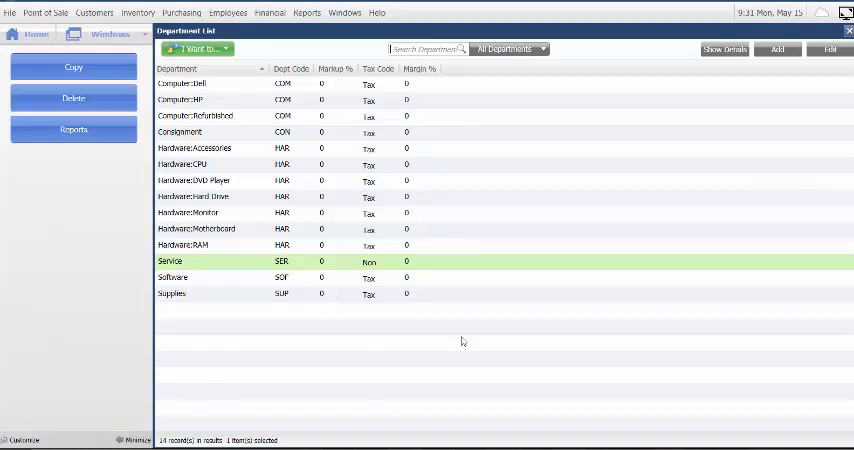
mouse_move(406, 348)
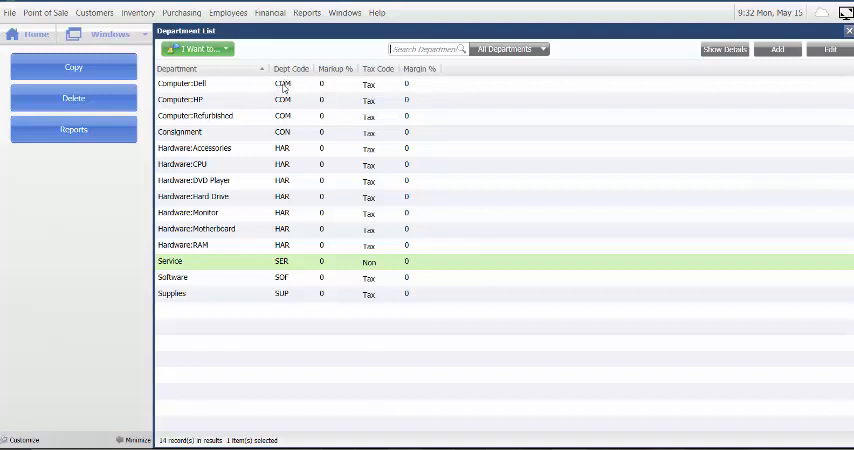
mouse_move(288, 92)
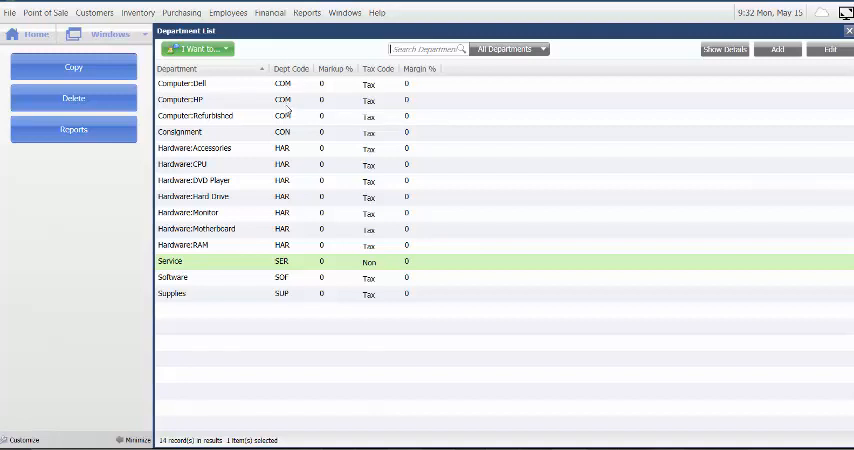
mouse_move(284, 136)
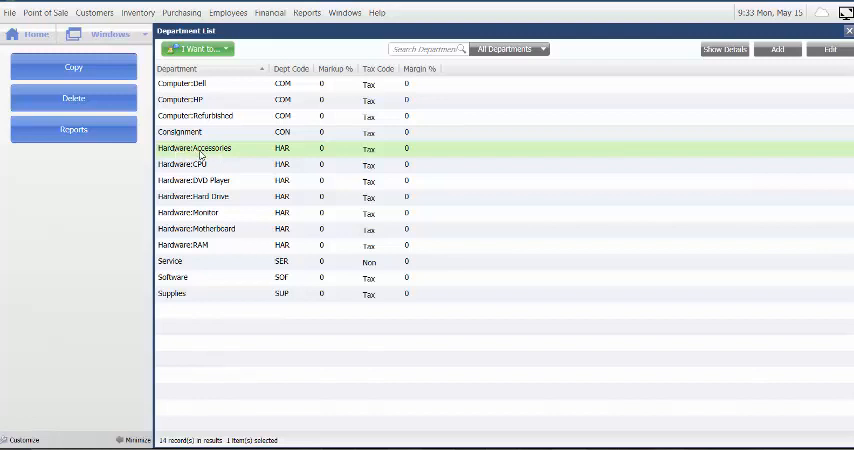
mouse_move(706, 208)
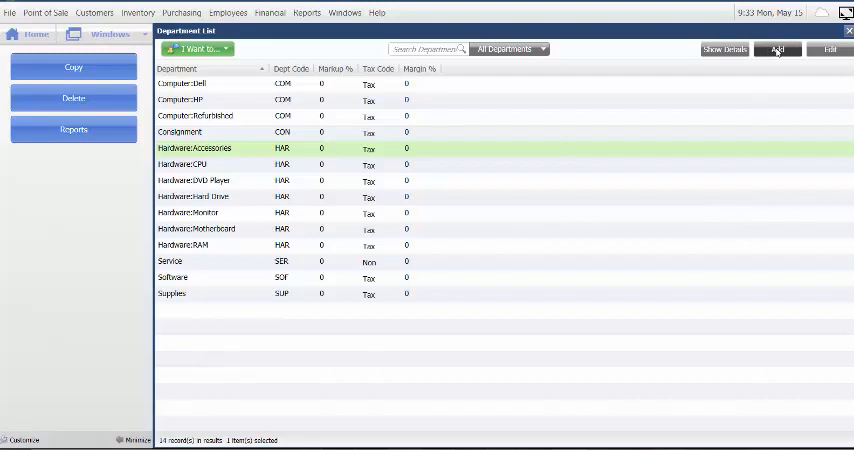
Add a new department named Software:Install and save it to the Department List.
left_click(778, 48)
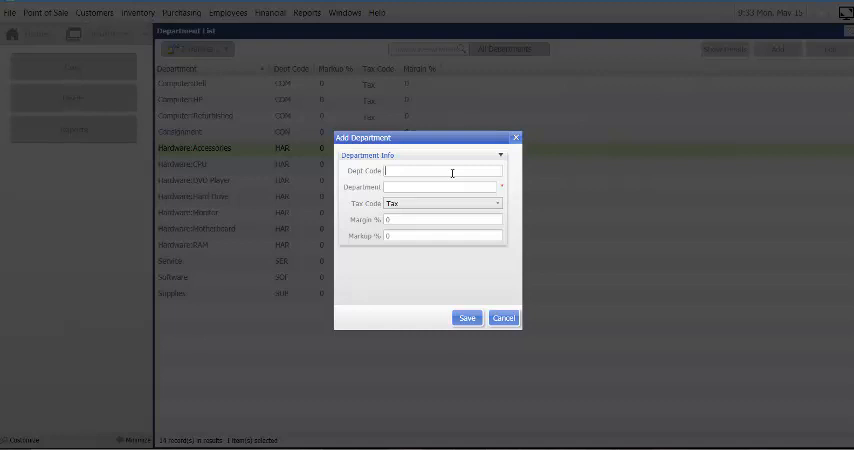
type("SD")
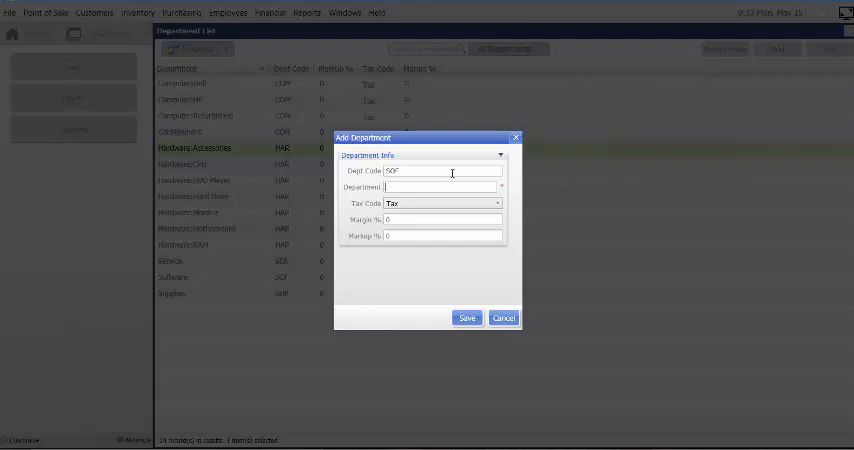
type("H")
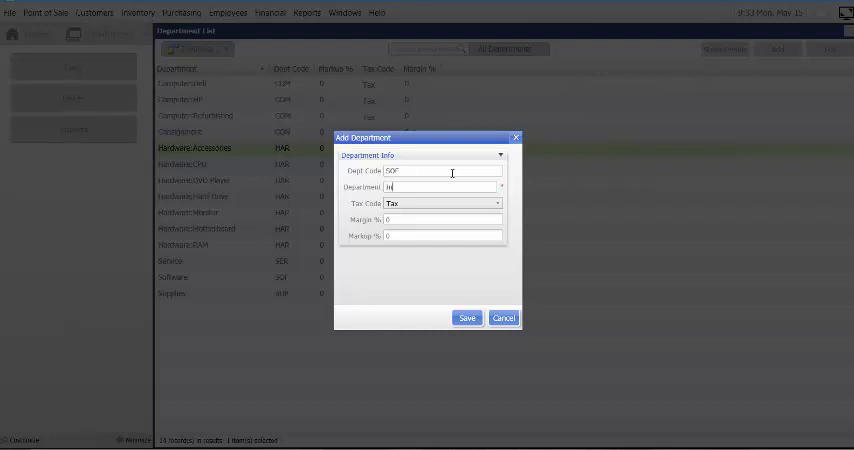
key("Backspace")
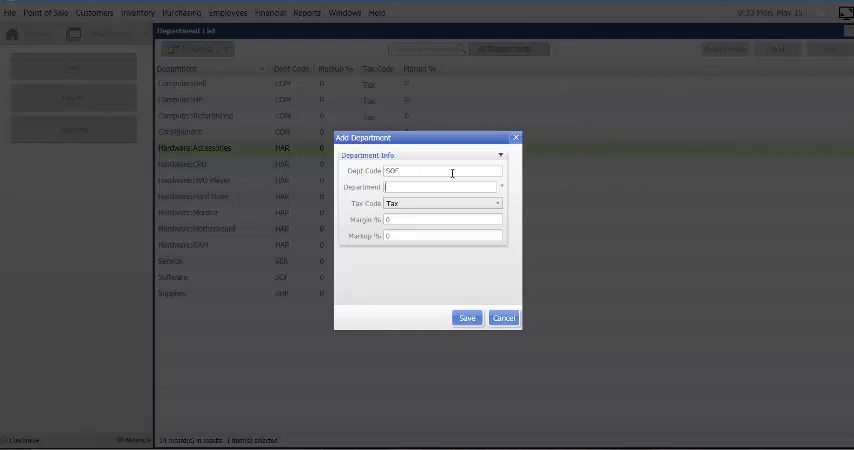
type("SoftwareIntuit")
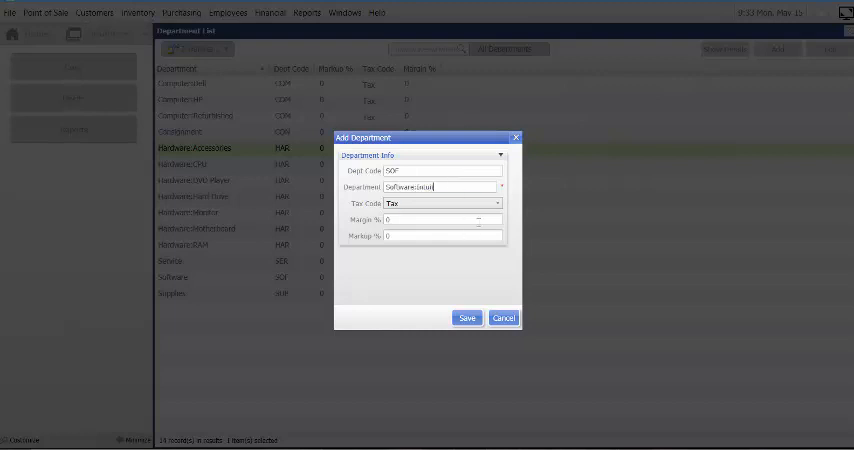
left_click(466, 318)
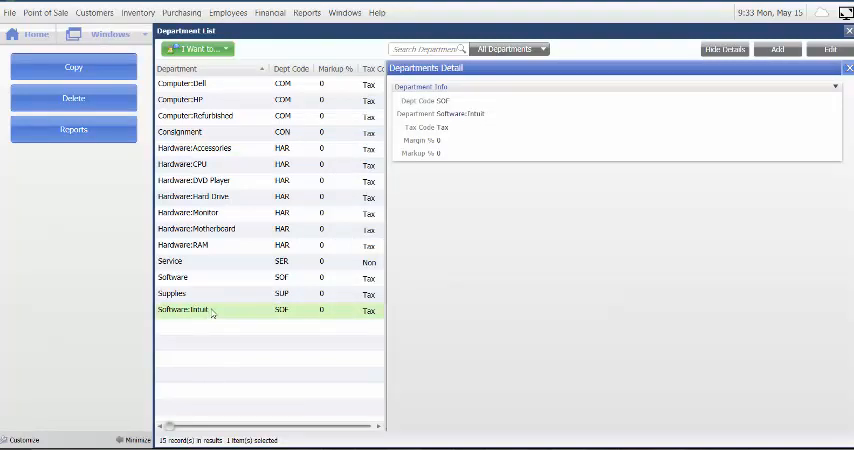
left_click(200, 276)
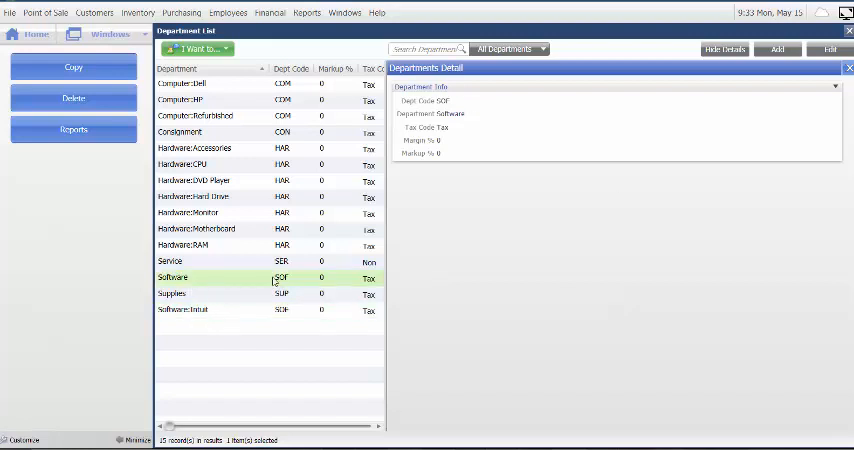
Rename the Software department to Software:Adobe and save it.
left_click(828, 48)
type("Software:Adobe")
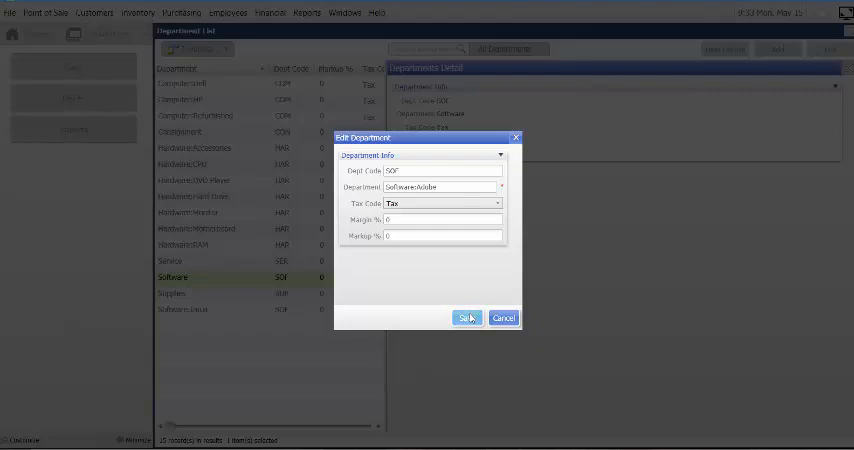
left_click(466, 316)
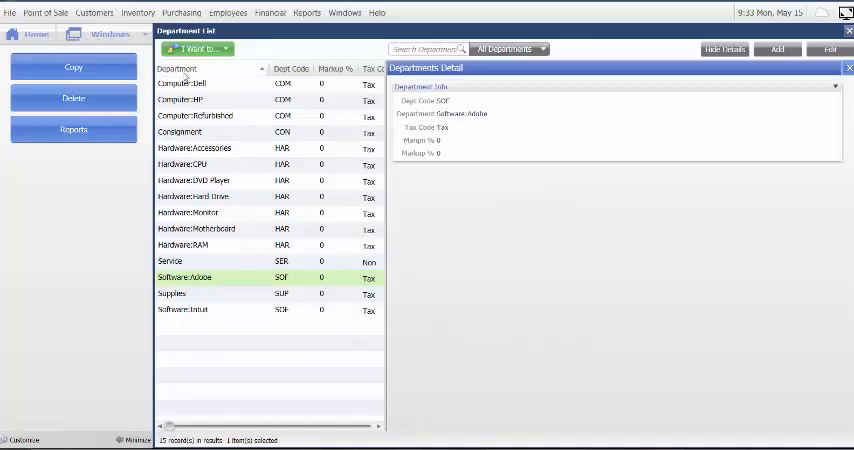